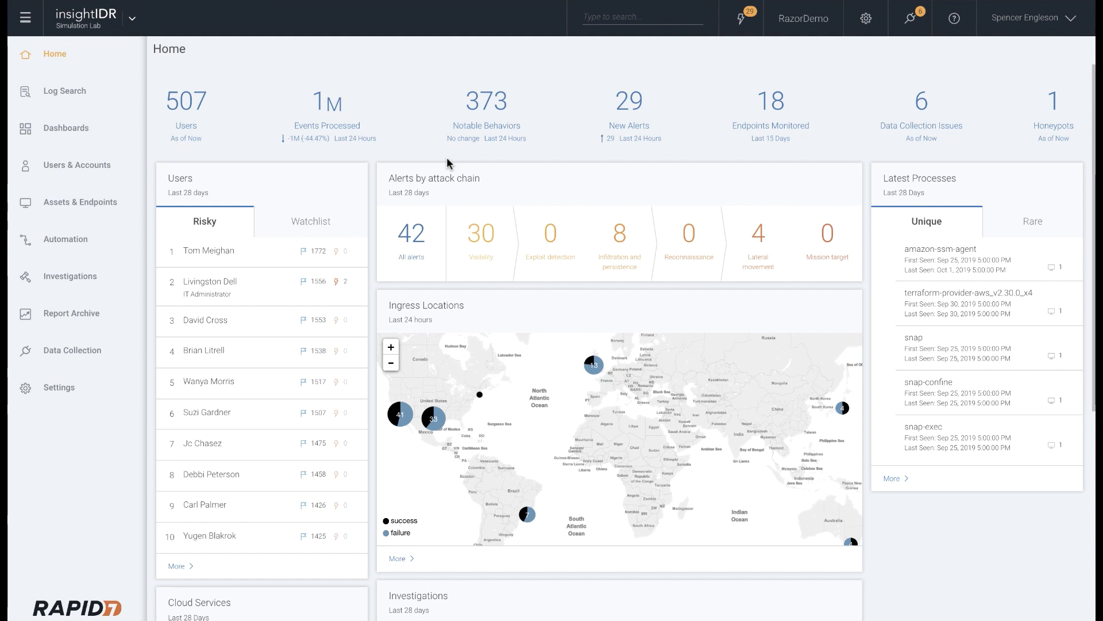
{"action": "mouse_move", "coordinate": [71, 350]}
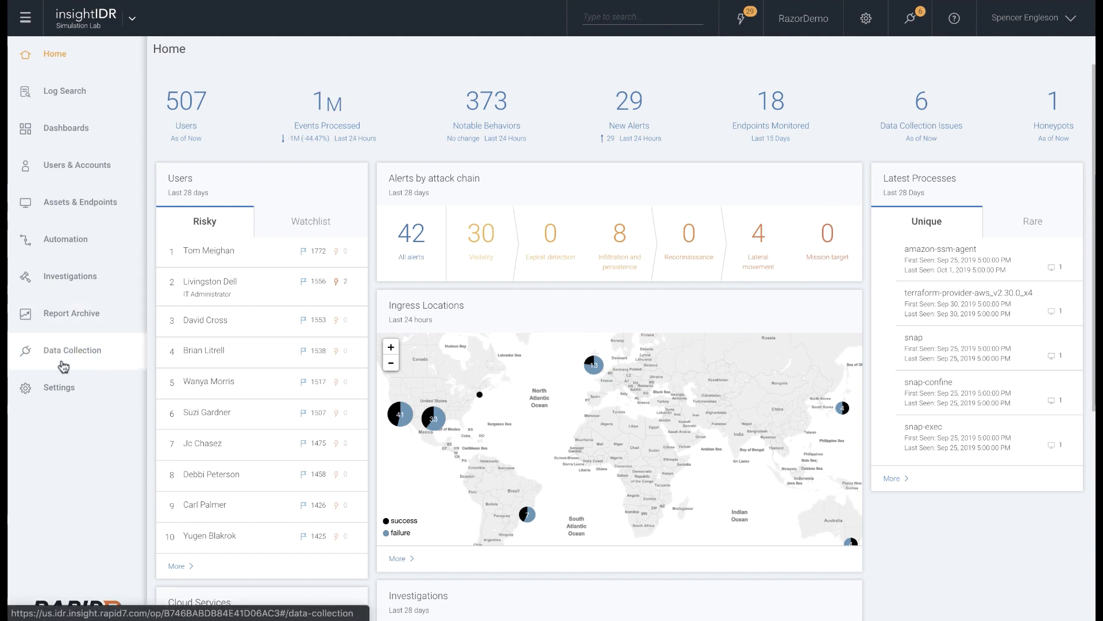
Step: Reach the Add Event Source page under Data Collection, scrolled to the Raw Data options
{"action": "left_click", "coordinate": [72, 350]}
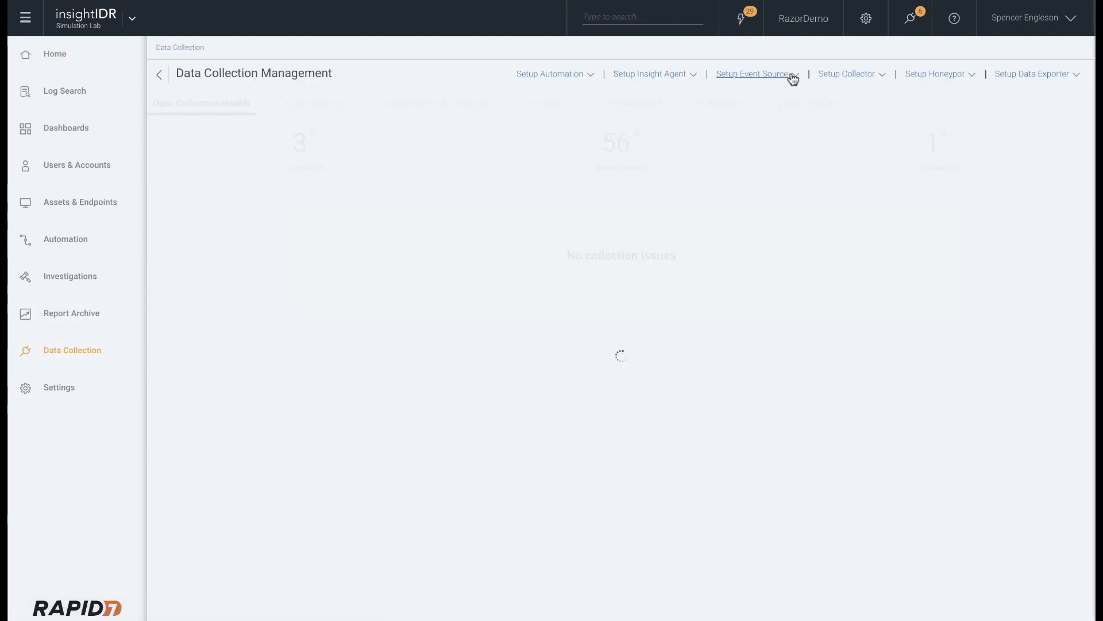
{"action": "left_click", "coordinate": [752, 73]}
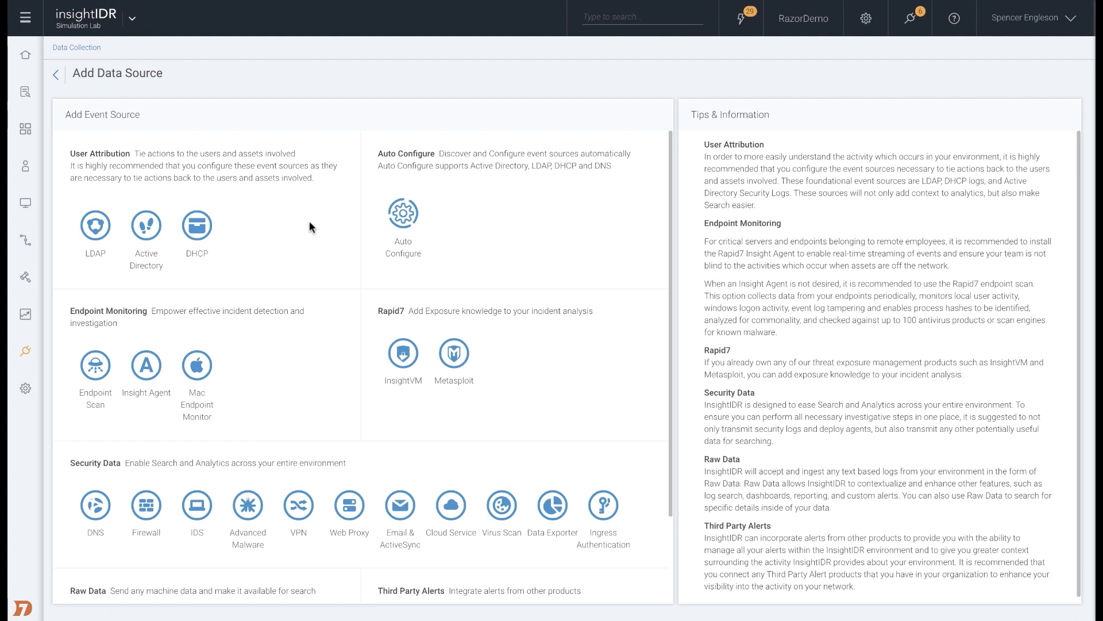
{"action": "scroll", "scroll_direction": "up", "scroll_amount": 3}
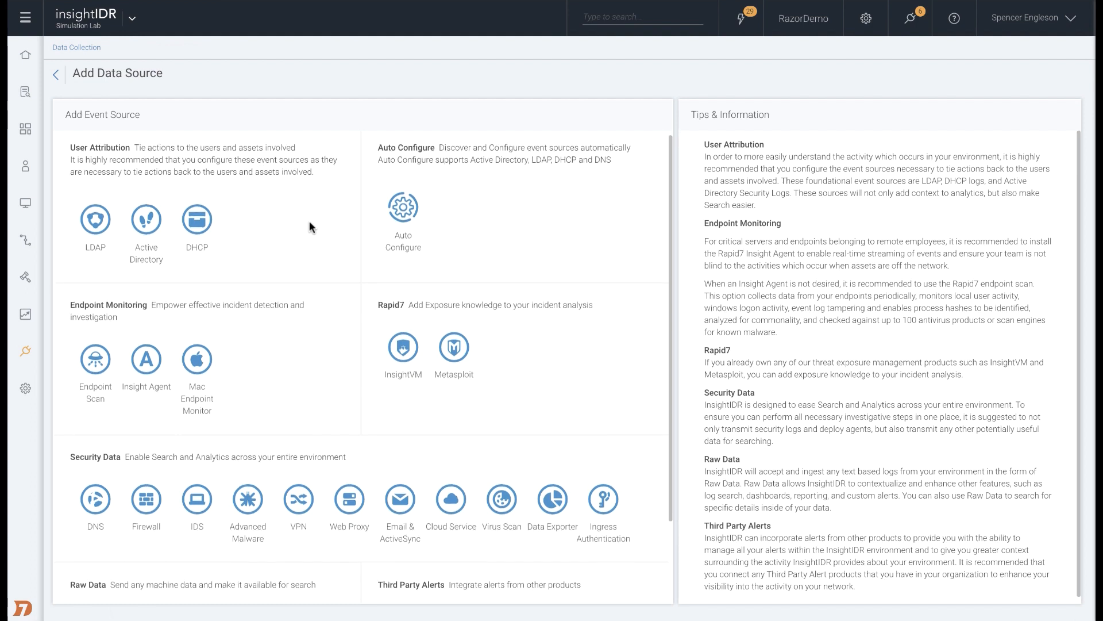
{"action": "scroll", "scroll_direction": "down", "scroll_amount": 3}
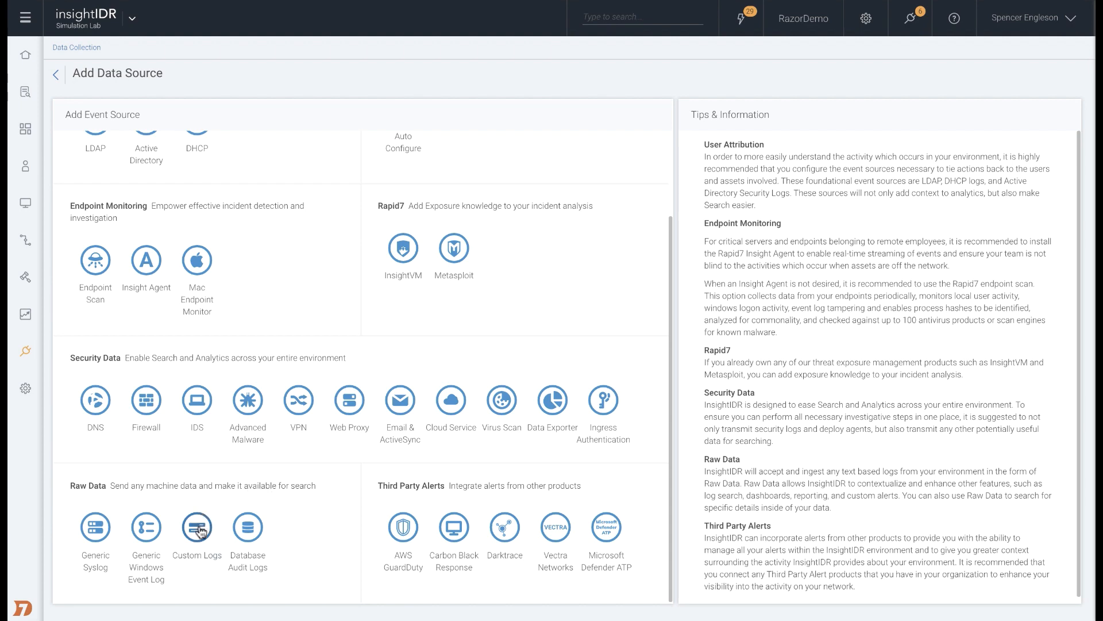
Step: Save a Custom Logs source 'IIS Web Server Logs' watching C:\inetpub\logs\logfiles
{"action": "left_click", "coordinate": [196, 526]}
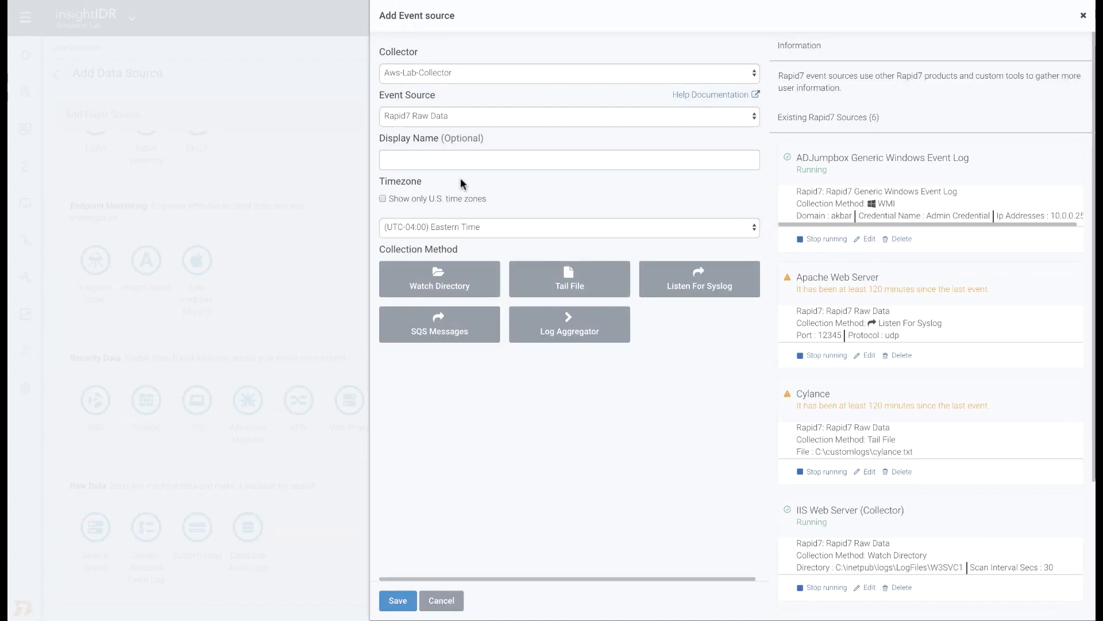
{"action": "type", "text": "IIS"}
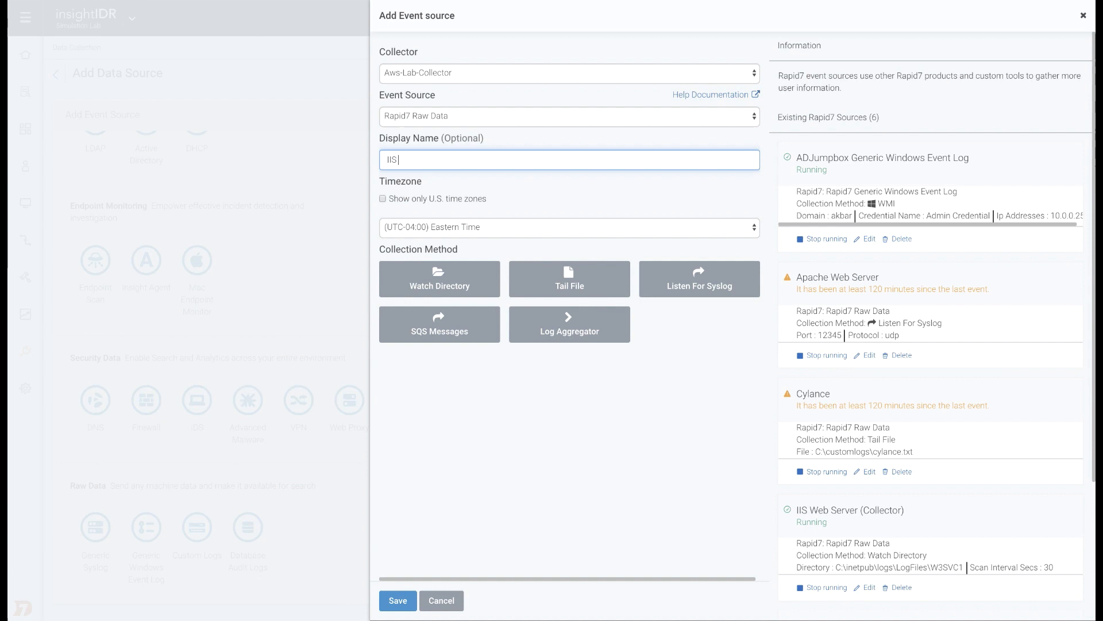
{"action": "type", "text": "Web Server Log"}
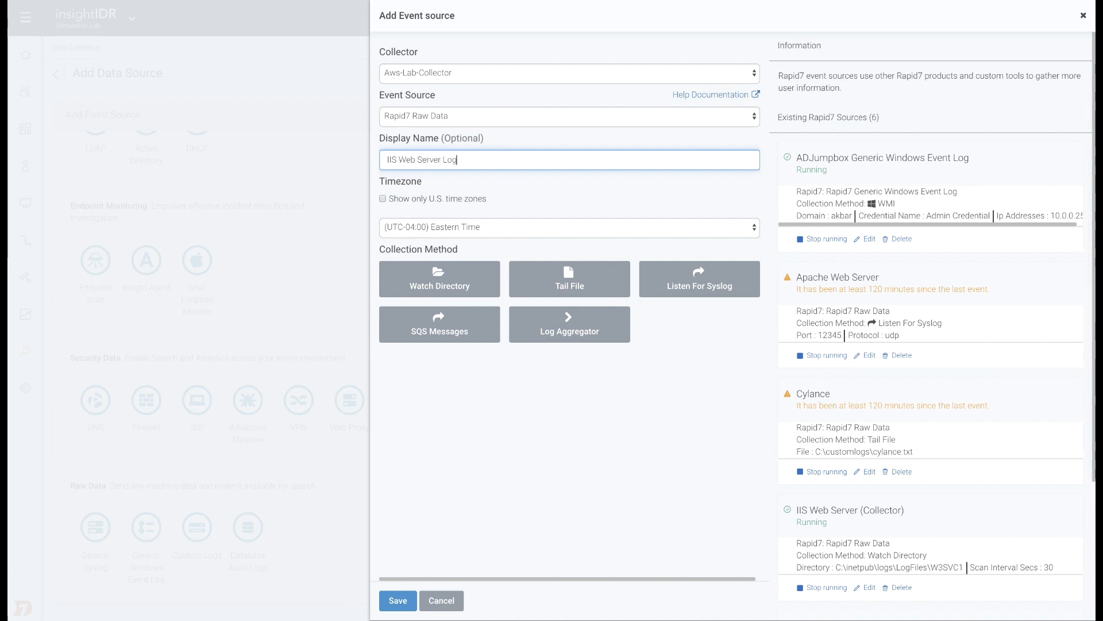
{"action": "left_click", "coordinate": [439, 279]}
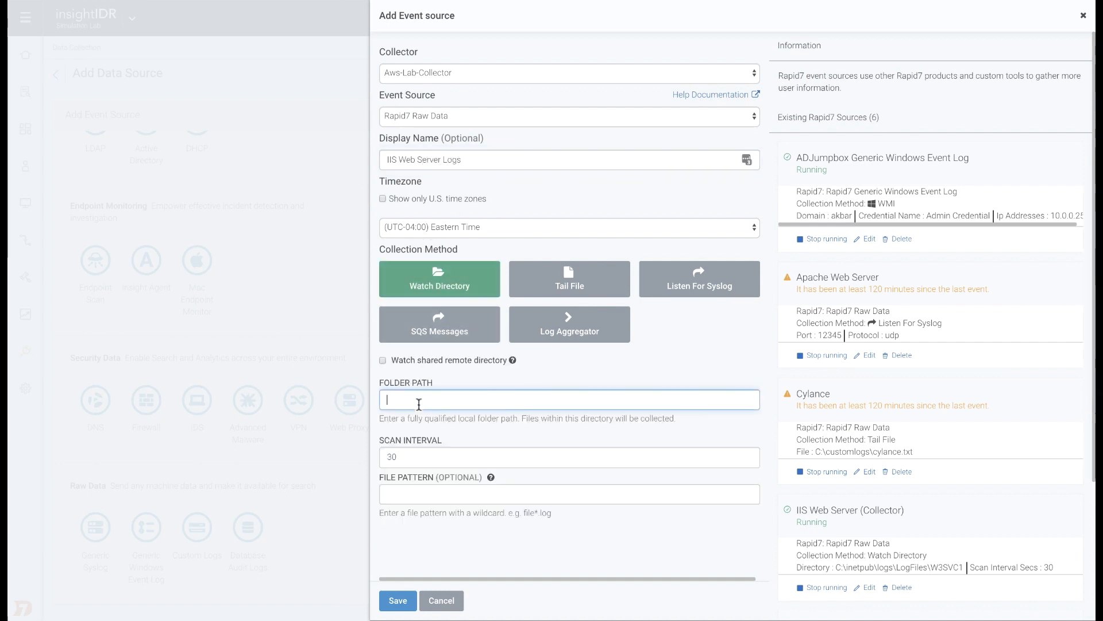
{"action": "type", "text": "C:\\inetpu"}
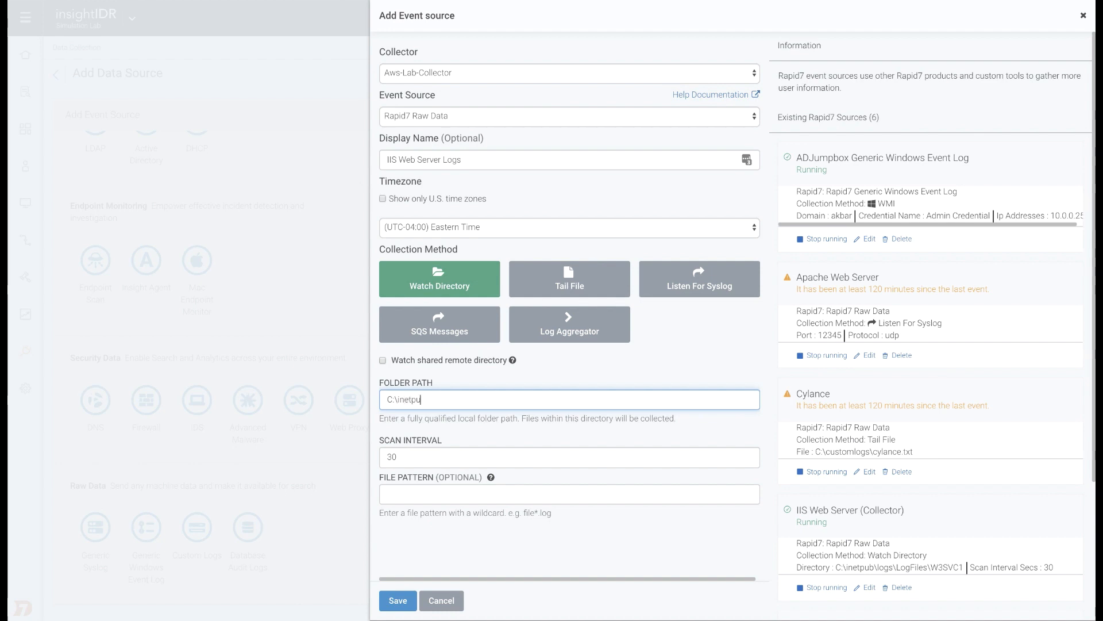
{"action": "type", "text": "b\\logs\\logfiles"}
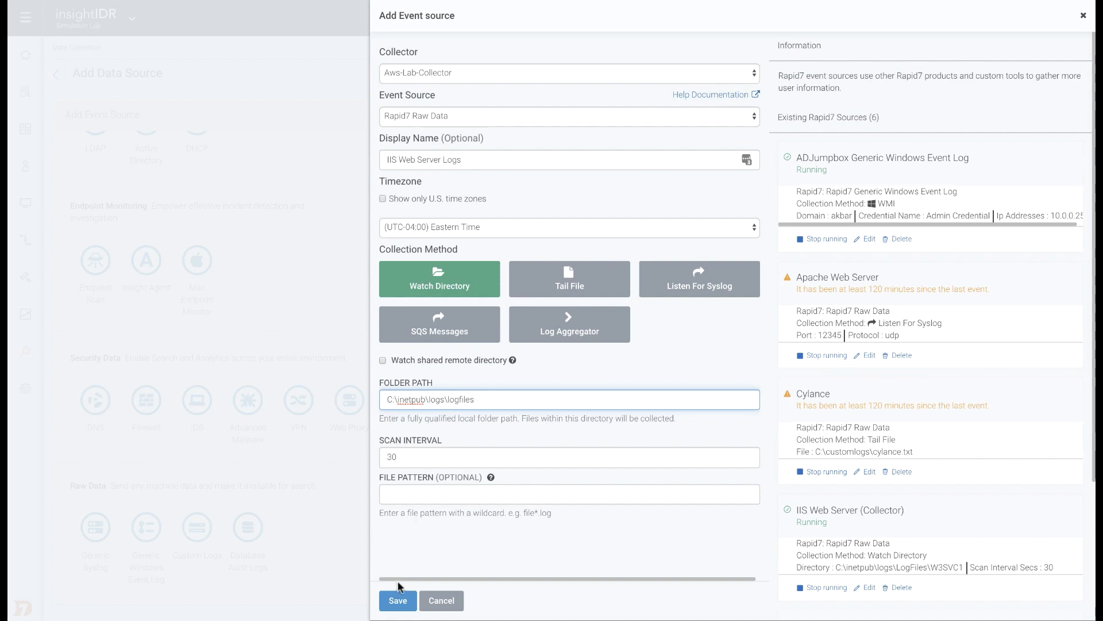
{"action": "left_click", "coordinate": [441, 600]}
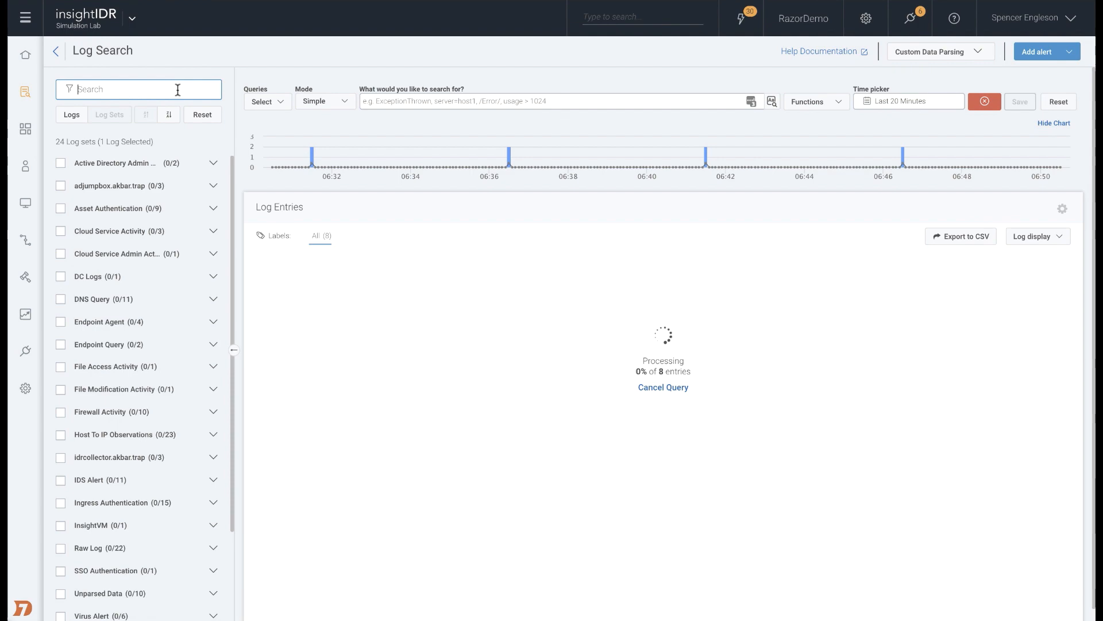
Step: Filter Log Search by 'iis' to show the IIS Web Server logs under Web Server
{"action": "type", "text": "iis"}
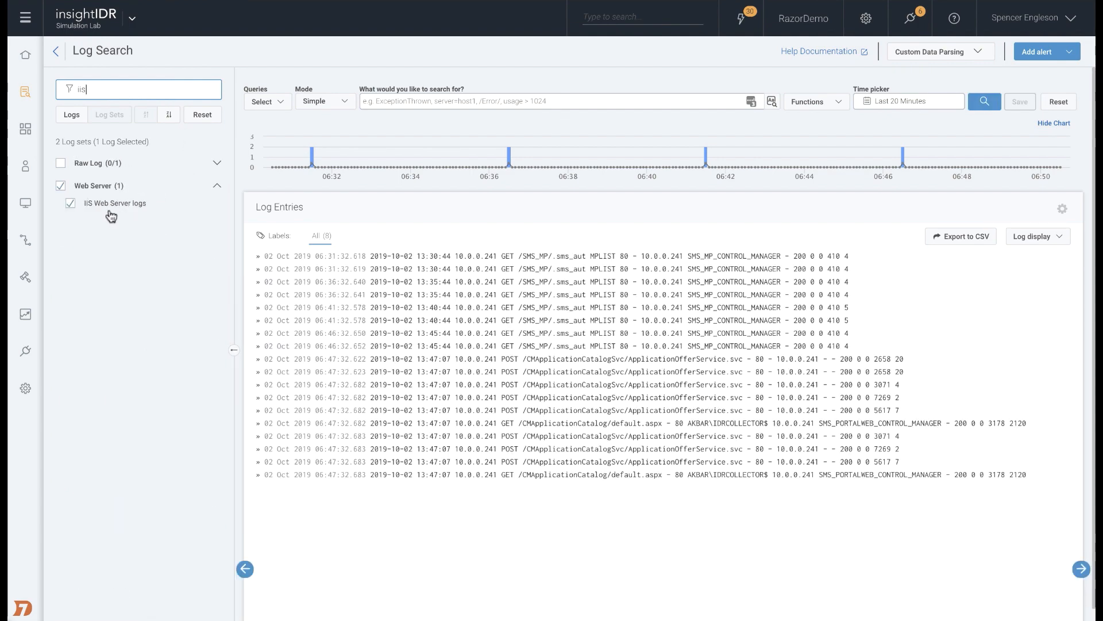
{"action": "mouse_move", "coordinate": [592, 332]}
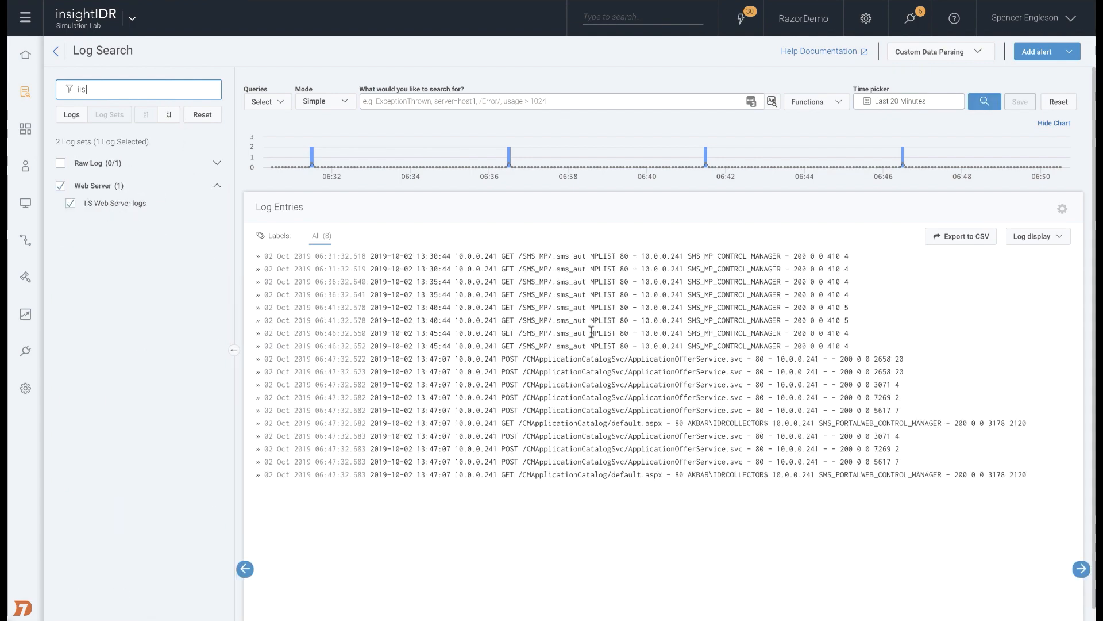
{"action": "mouse_move", "coordinate": [524, 303]}
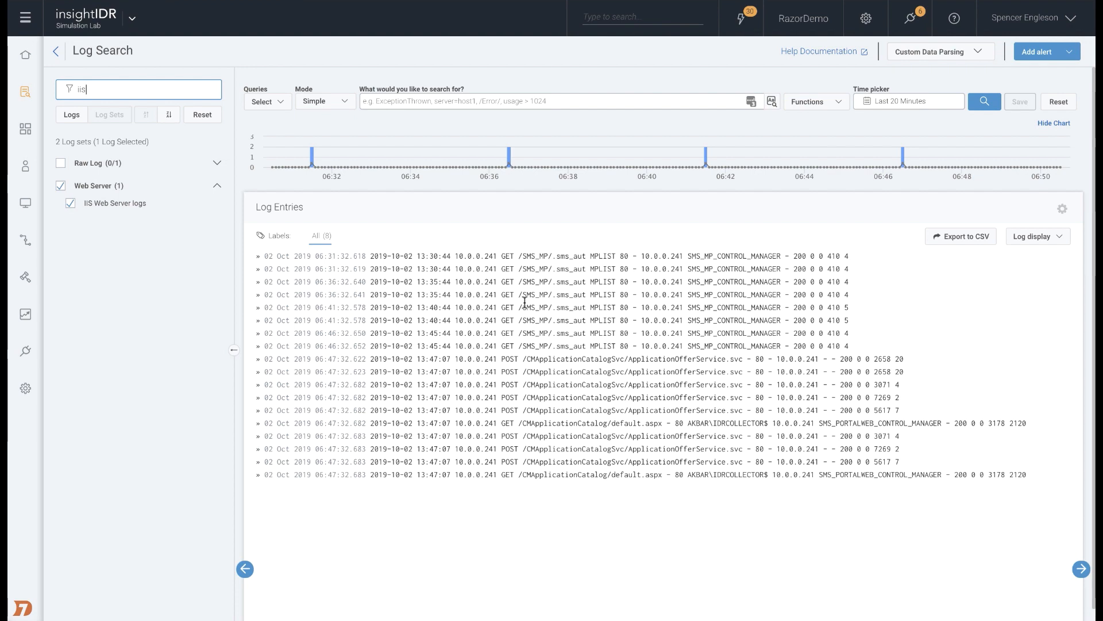
{"action": "mouse_move", "coordinate": [941, 77]}
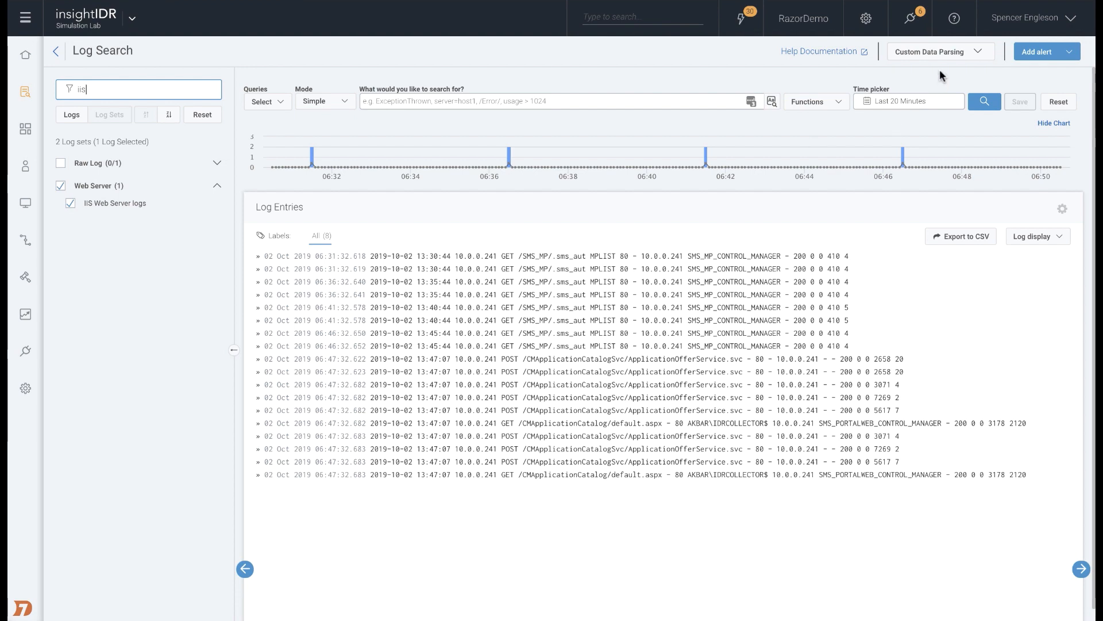
Step: Create the 'IIS Web Server Parser' rule on the IIS Web Server logs, ready for field extraction
{"action": "left_click", "coordinate": [939, 51]}
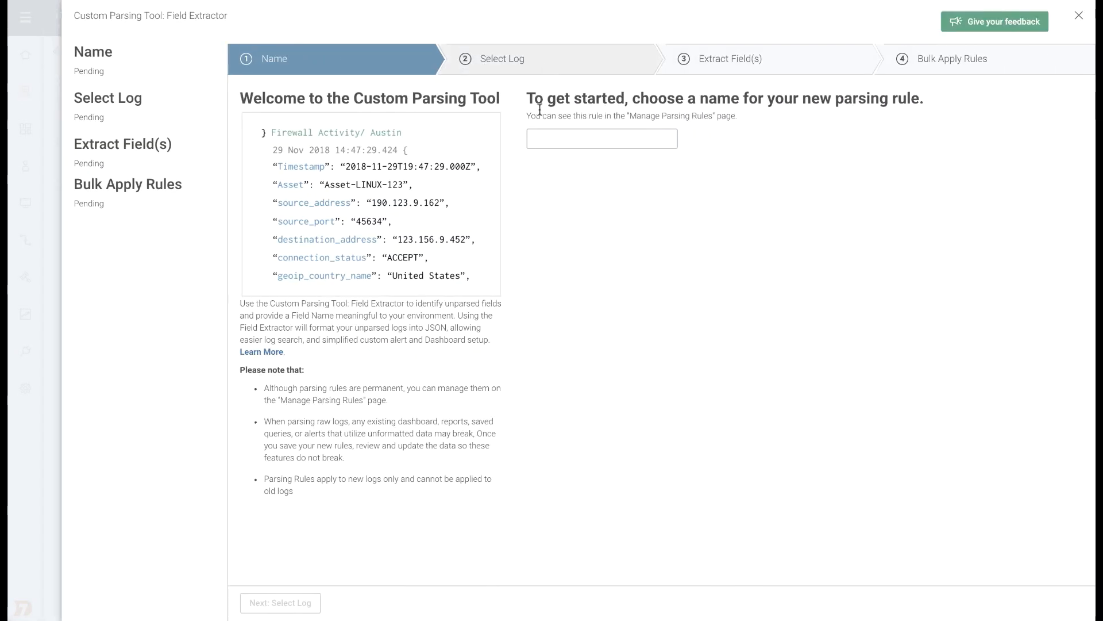
{"action": "type", "text": "IIS Web Server Parse"}
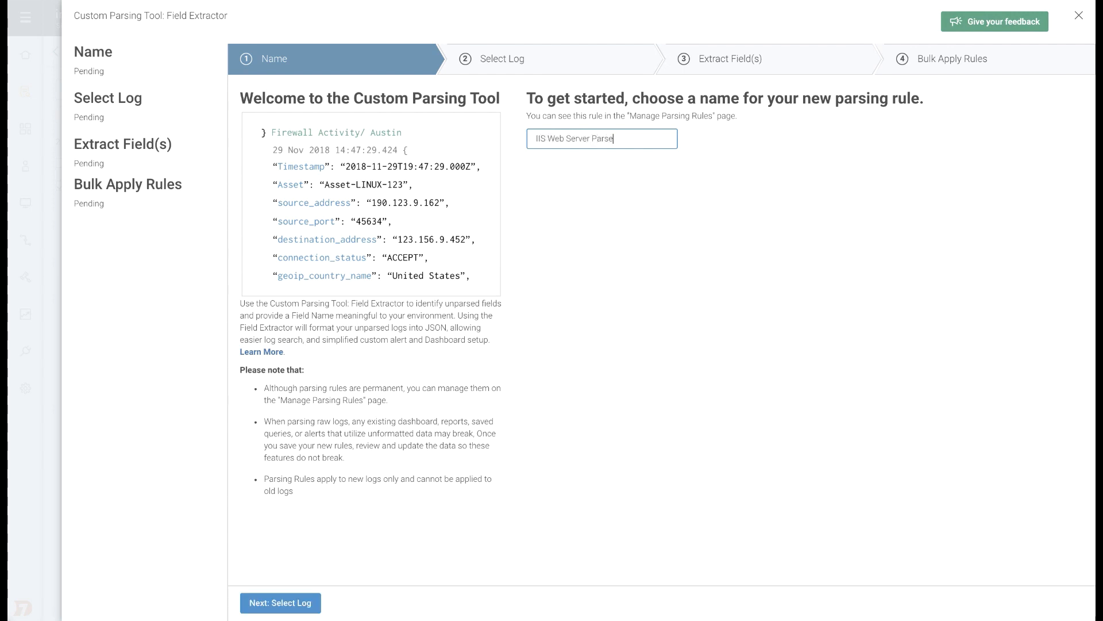
{"action": "left_click", "coordinate": [280, 603]}
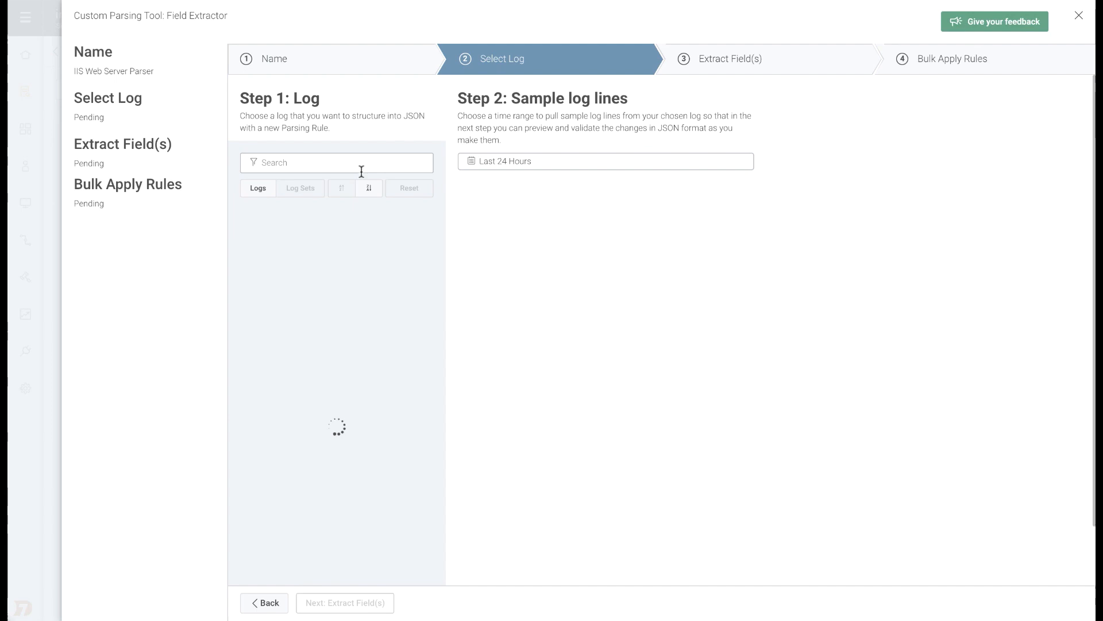
{"action": "type", "text": "iis"}
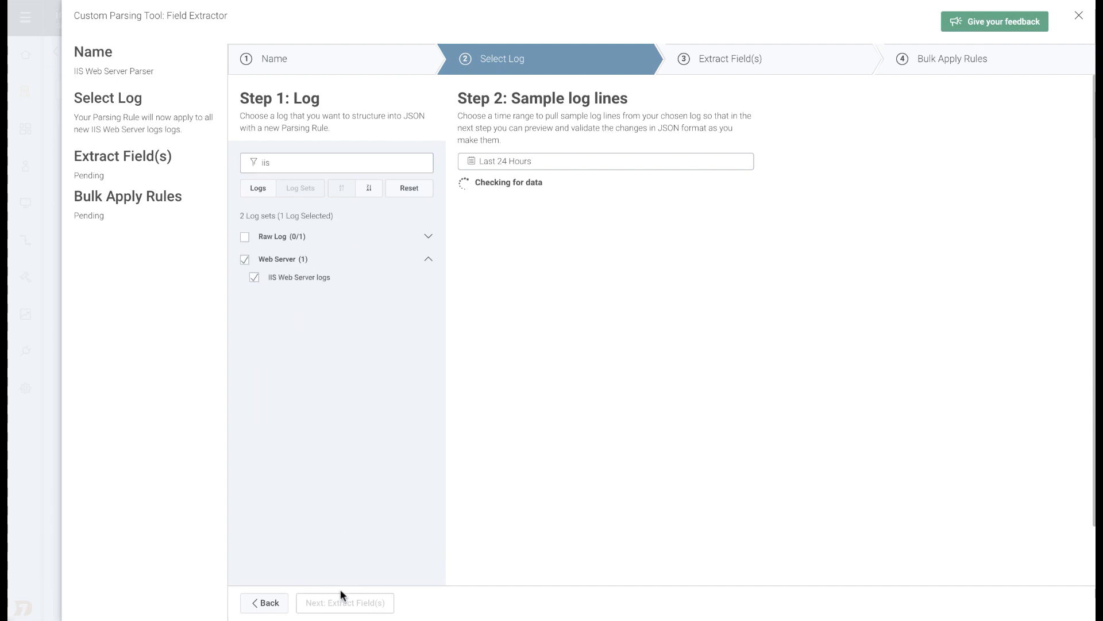
{"action": "left_click", "coordinate": [345, 602]}
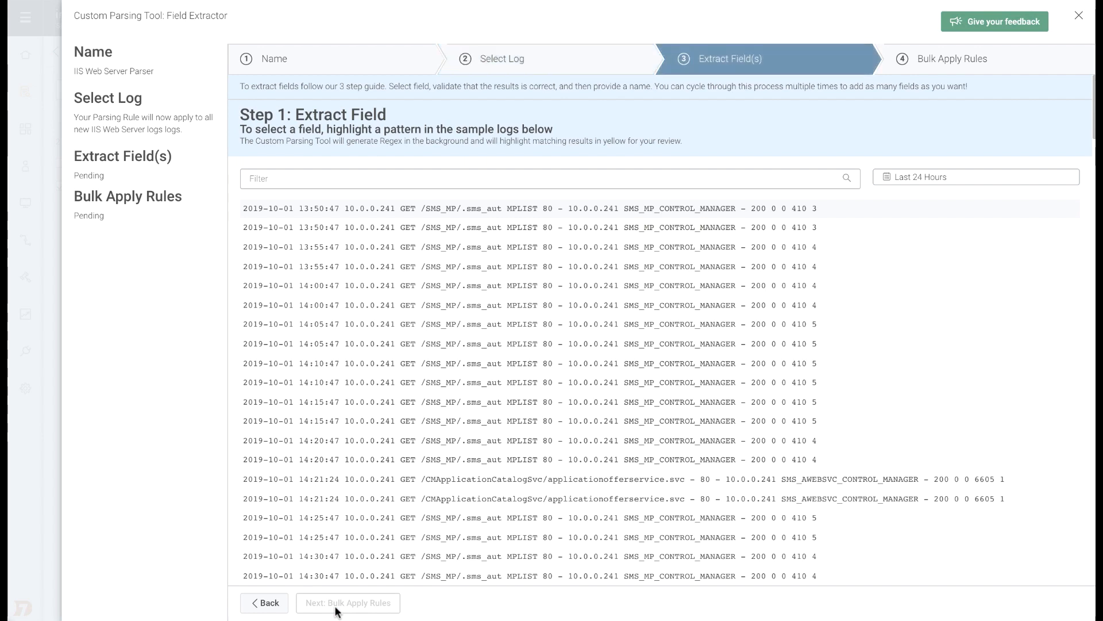
{"action": "mouse_move", "coordinate": [477, 430]}
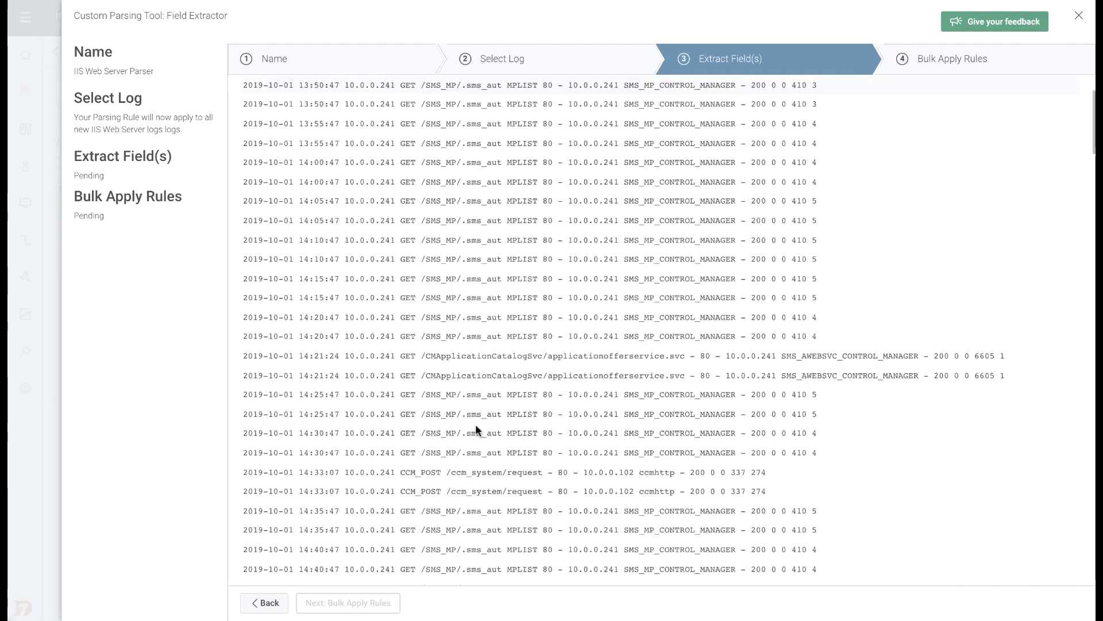
Step: Scroll through the IIS sample lines down to the header lines naming the log fields
{"action": "scroll", "scroll_direction": "down", "scroll_amount": 3}
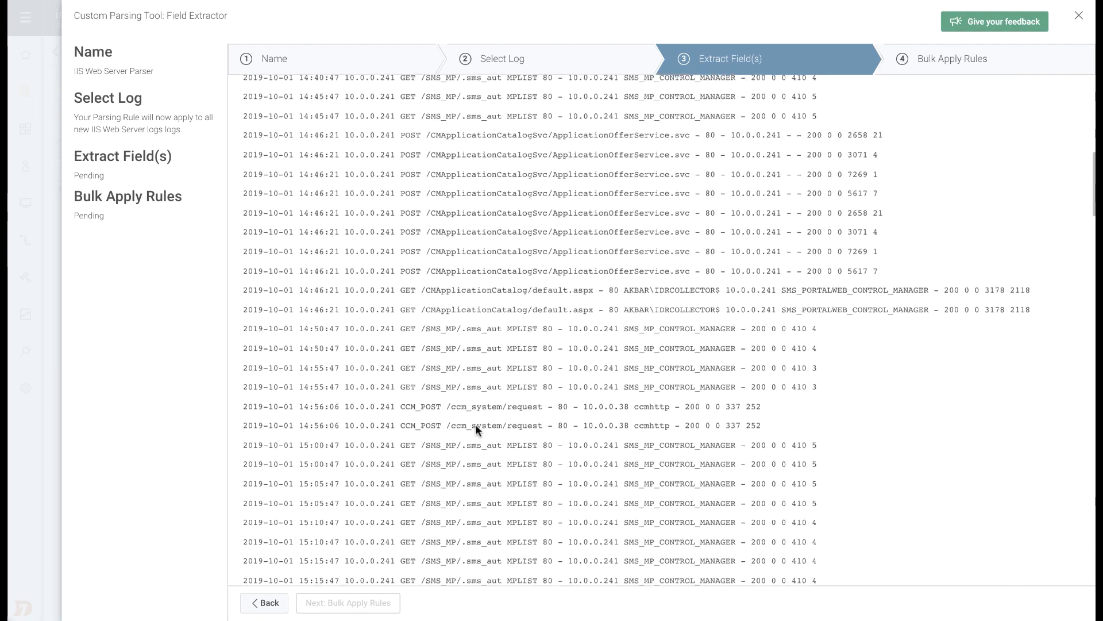
{"action": "scroll", "scroll_direction": "down", "scroll_amount": 3}
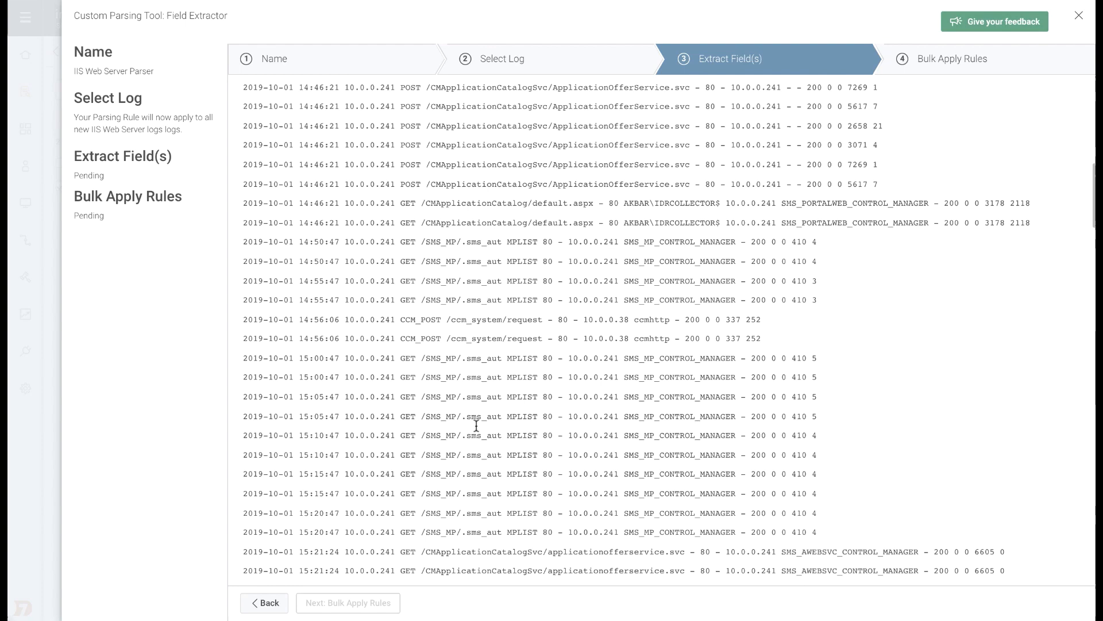
{"action": "scroll", "scroll_direction": "down", "scroll_amount": 3}
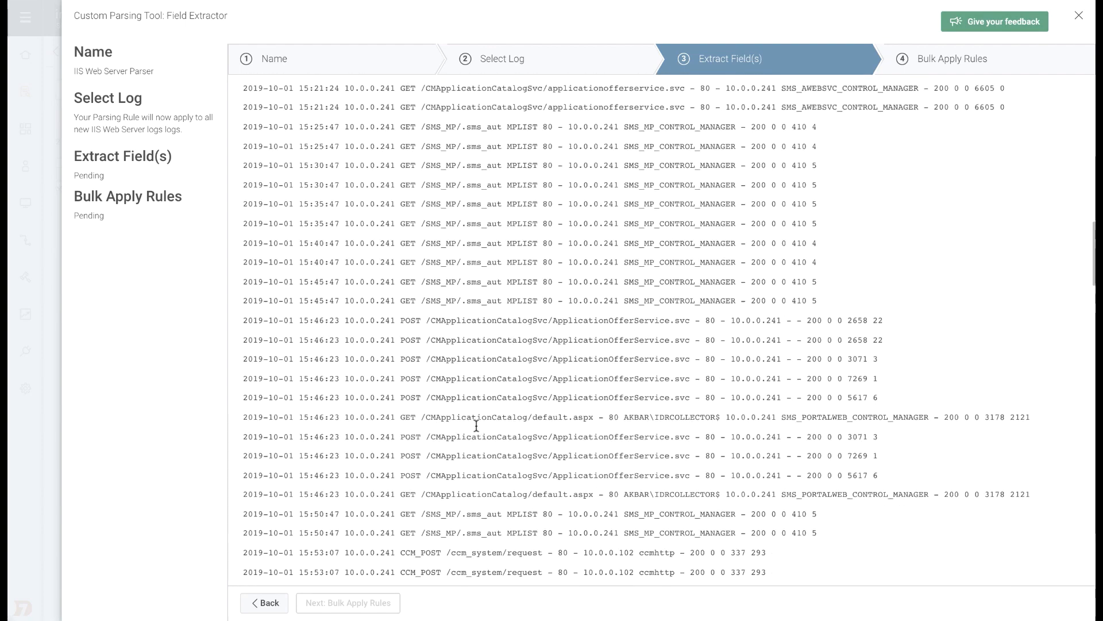
{"action": "scroll", "scroll_direction": "down", "scroll_amount": 3}
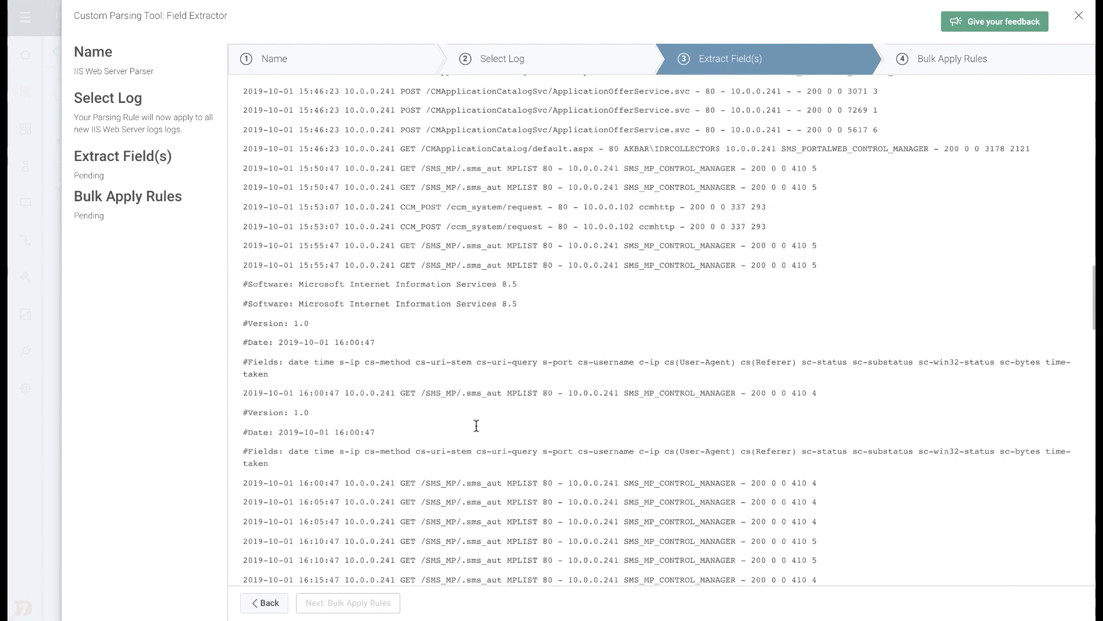
{"action": "scroll", "scroll_direction": "down", "scroll_amount": 3}
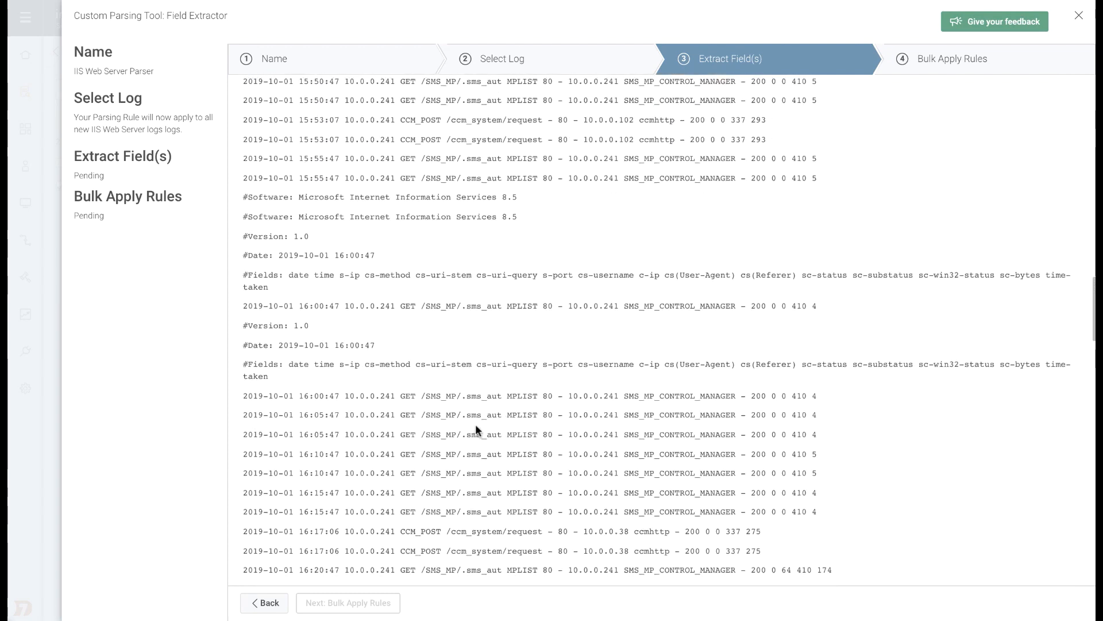
{"action": "mouse_move", "coordinate": [301, 343]}
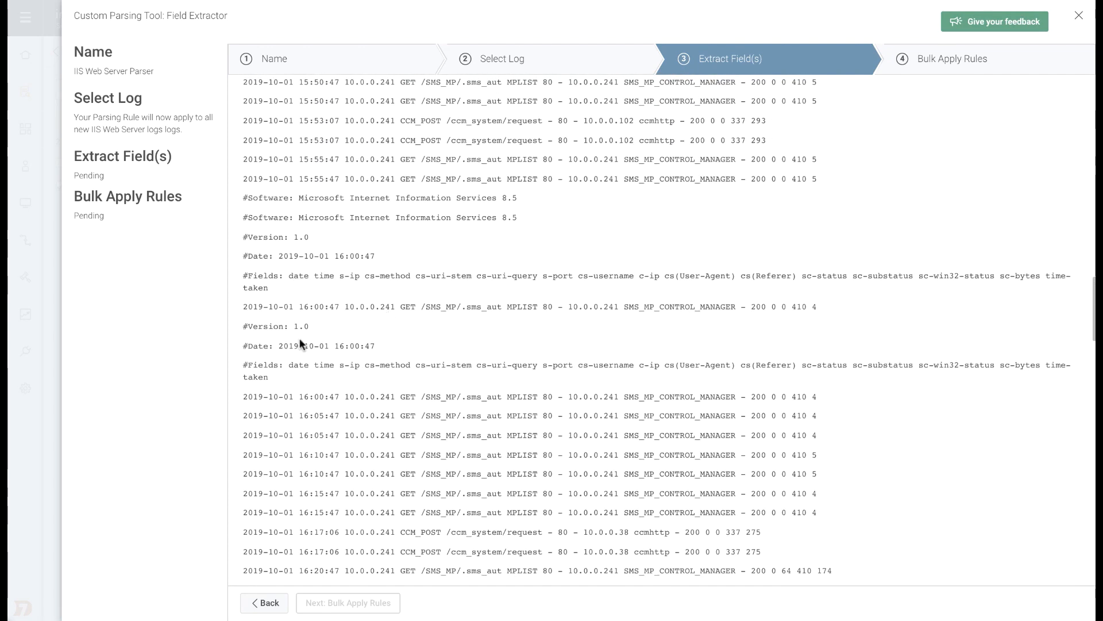
{"action": "mouse_move", "coordinate": [292, 284]}
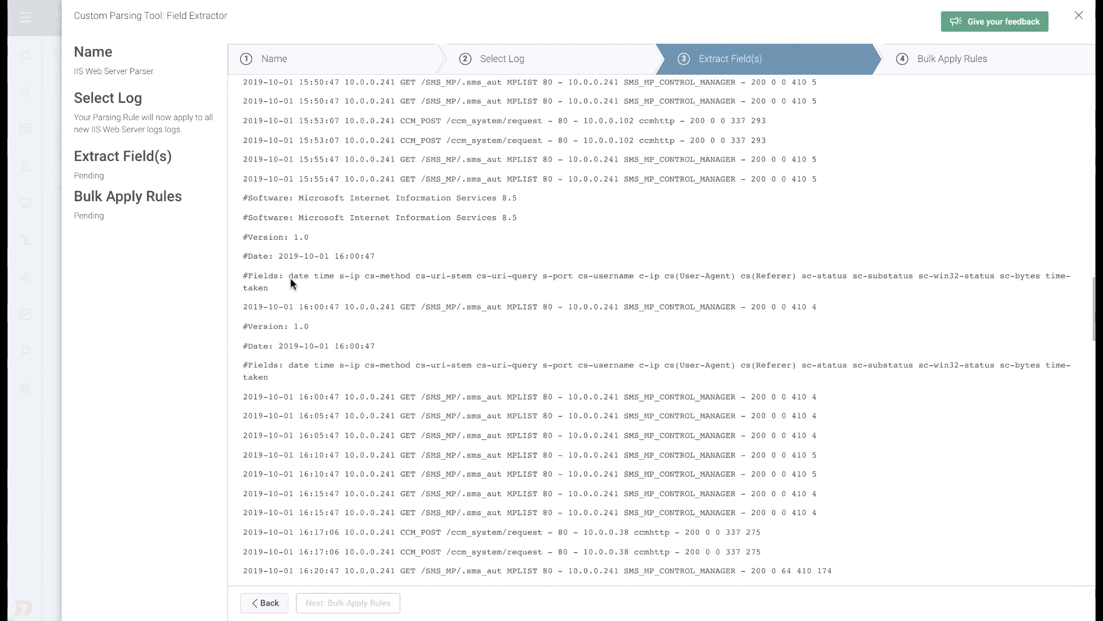
{"action": "mouse_move", "coordinate": [394, 257]}
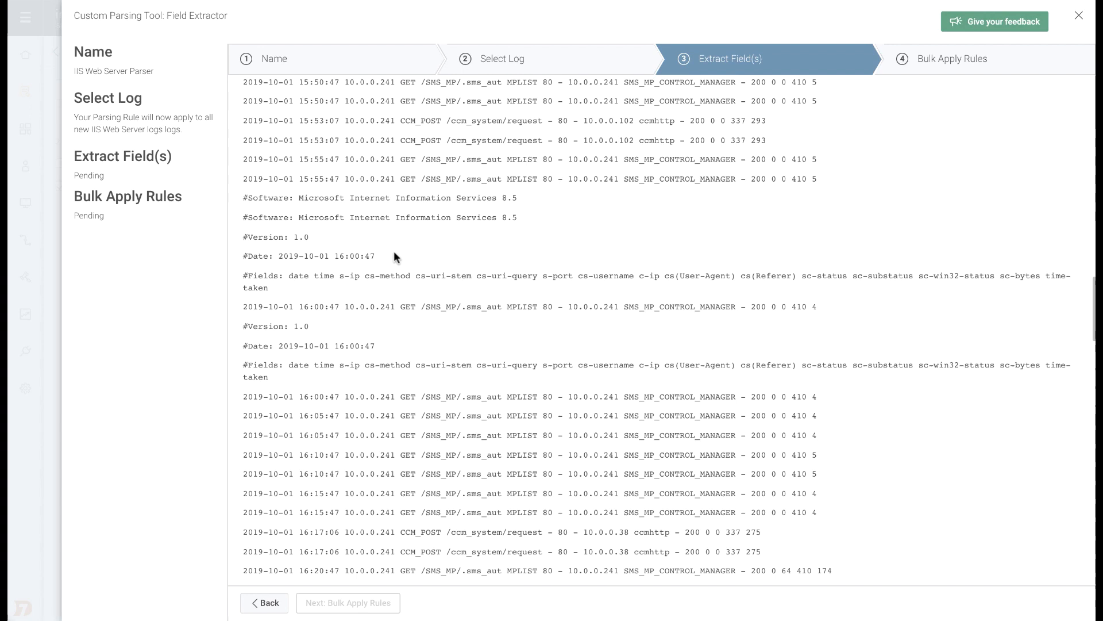
{"action": "mouse_move", "coordinate": [403, 295]}
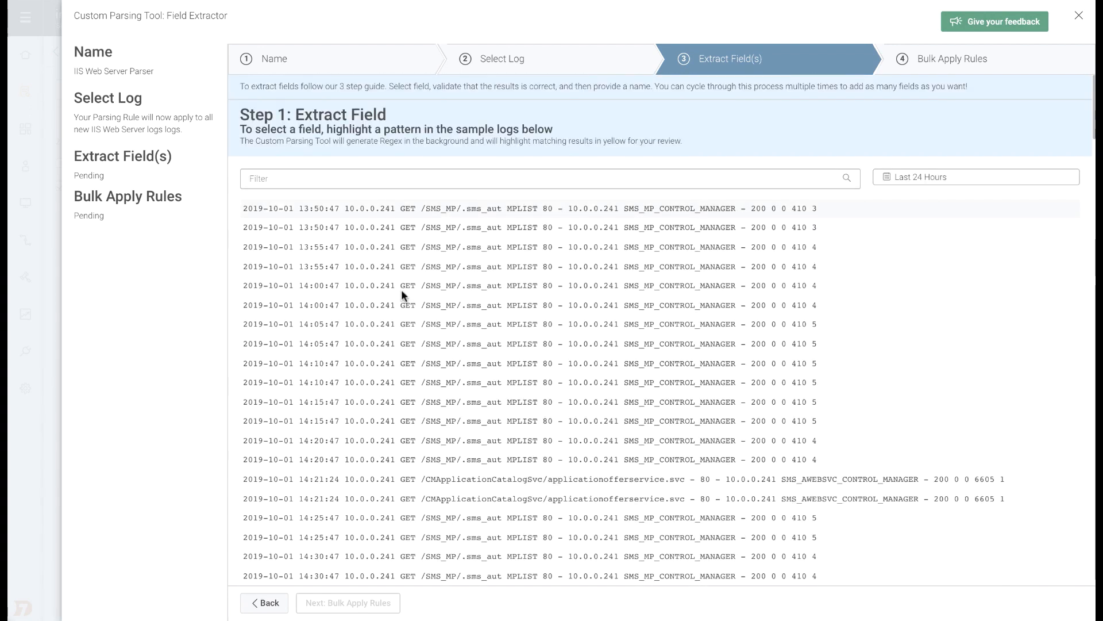
{"action": "mouse_move", "coordinate": [398, 167]}
{"action": "type", "text": "timestamp"}
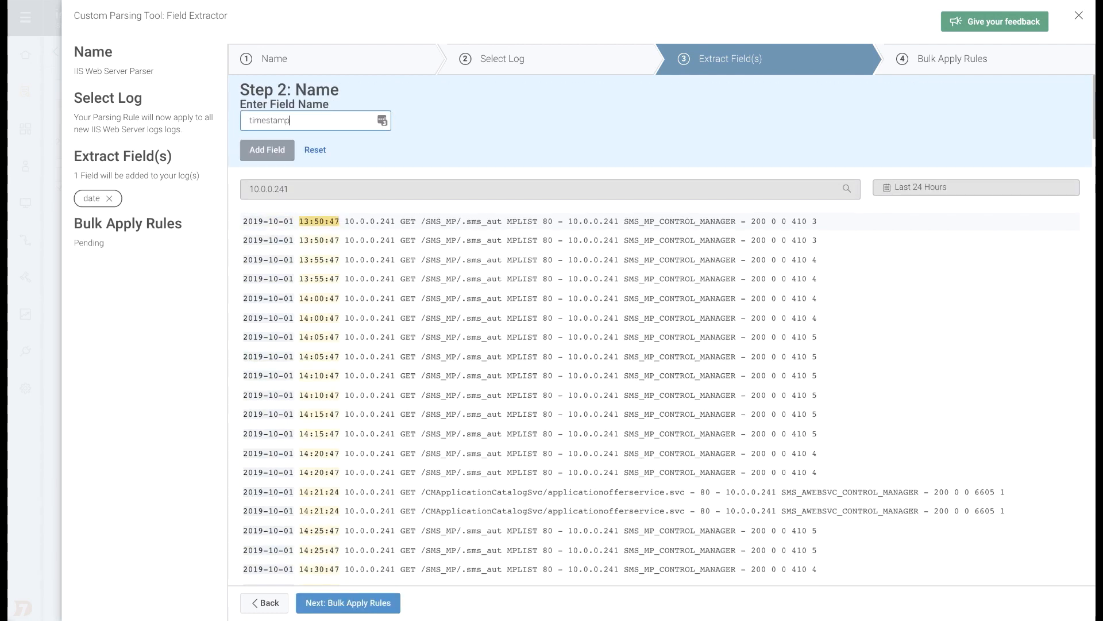
Step: Extract named fields such as timestamp, source IP and source_port from the IIS lines
{"action": "left_click", "coordinate": [267, 150]}
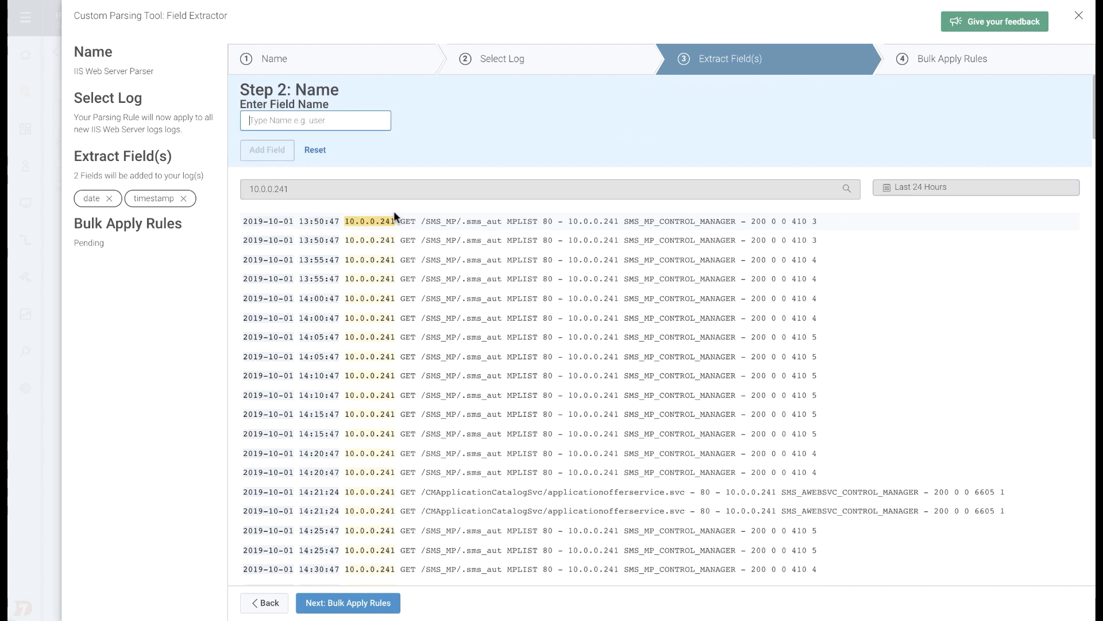
{"action": "left_click", "coordinate": [267, 150]}
{"action": "type", "text": "source_port"}
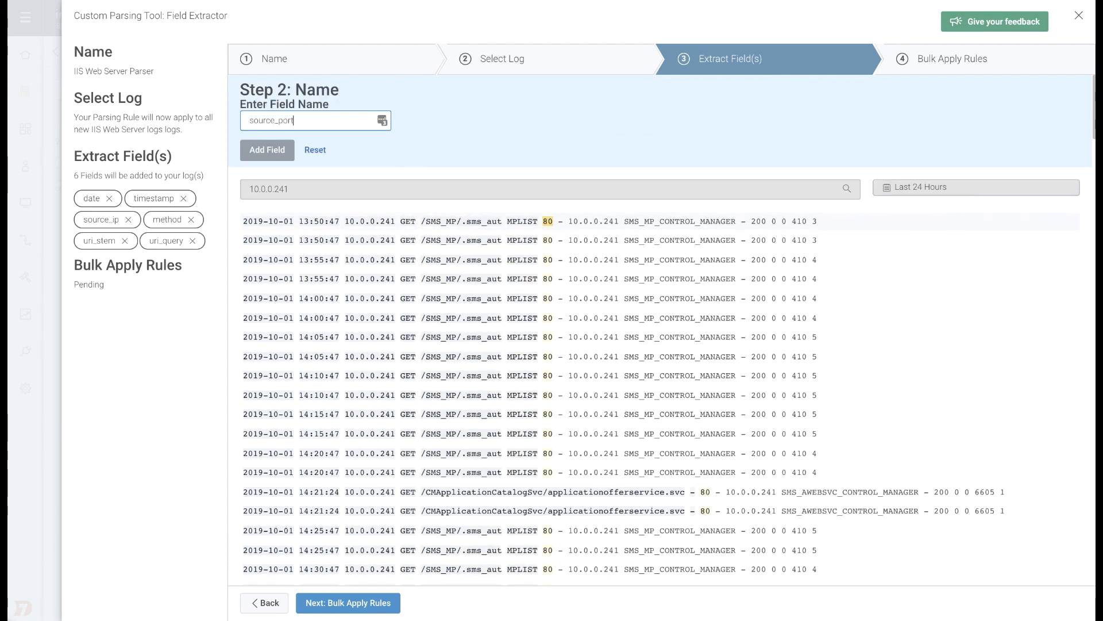
{"action": "left_click", "coordinate": [267, 149]}
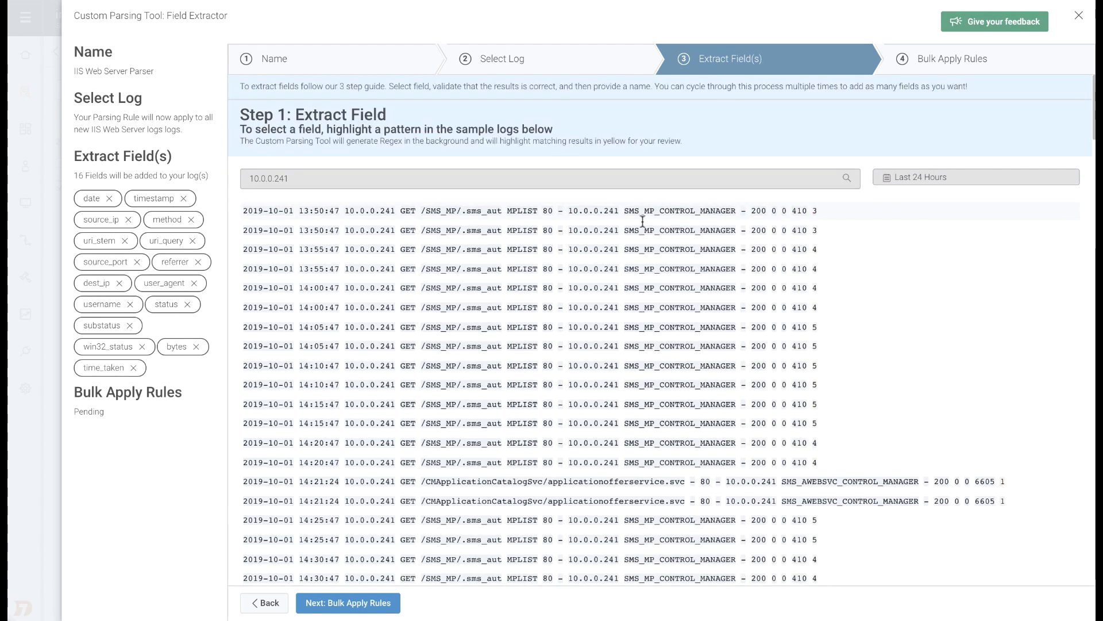
Step: Confirm and finish the IIS Web Server Parser rule, then view the parsed entries
{"action": "left_click", "coordinate": [348, 602]}
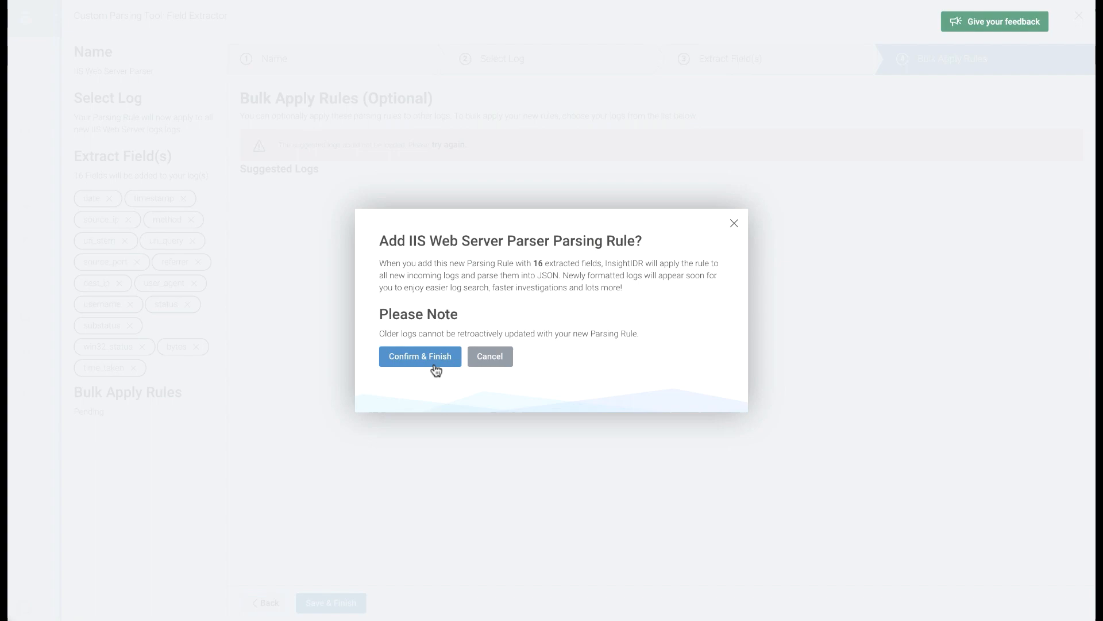
{"action": "left_click", "coordinate": [419, 356]}
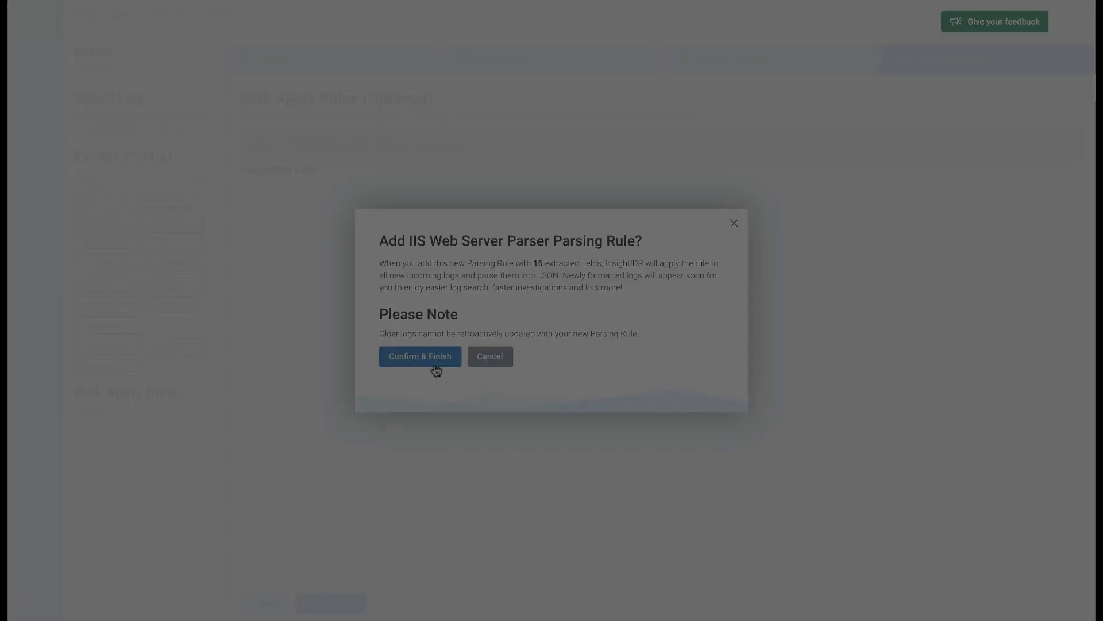
{"action": "left_click", "coordinate": [420, 356]}
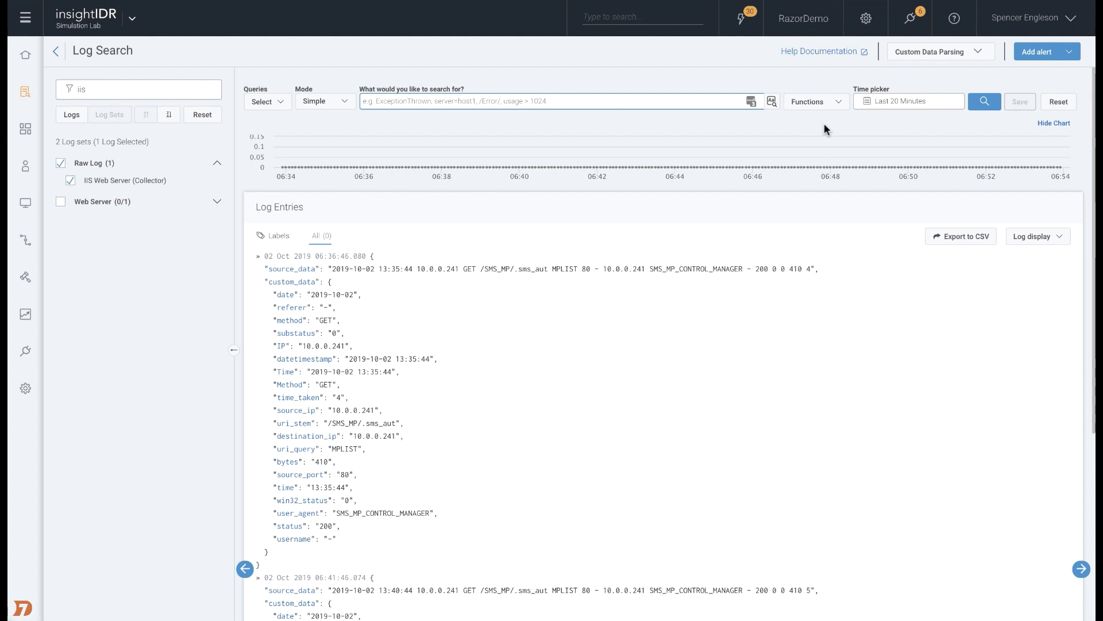
{"action": "mouse_move", "coordinate": [815, 101]}
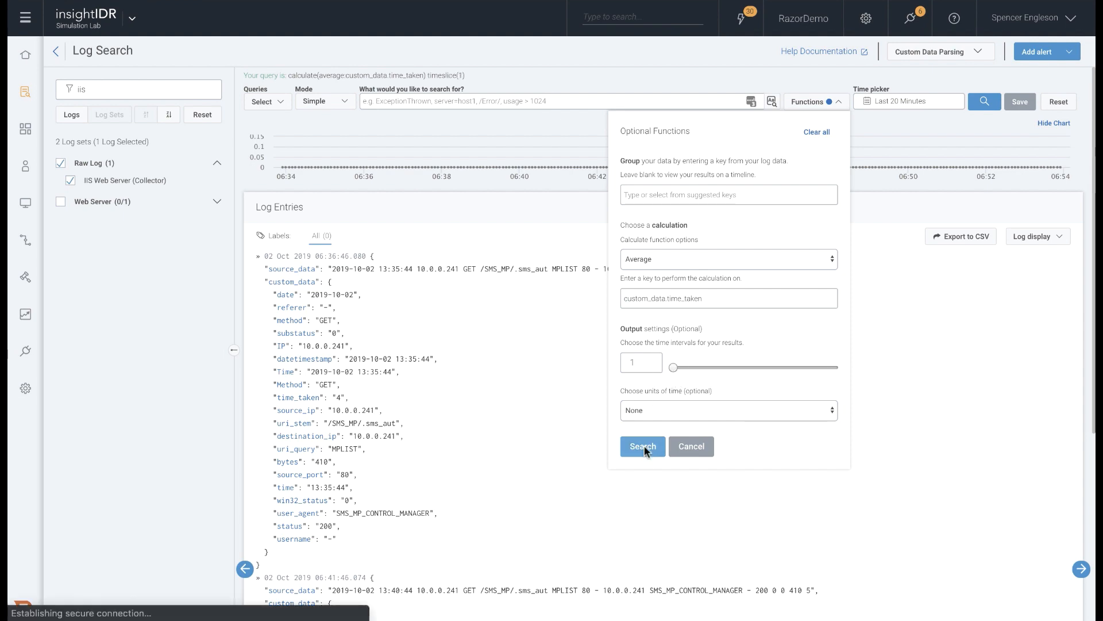
Step: Compute the average custom_data.time_taken (4.333) and start an alert from this search
{"action": "left_click", "coordinate": [642, 446]}
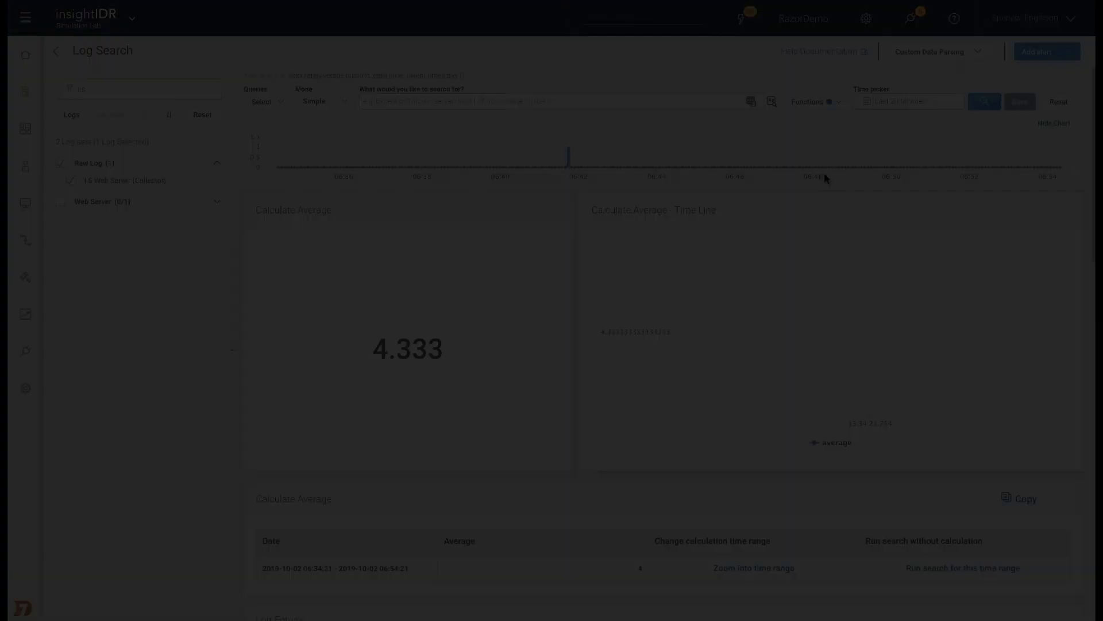
{"action": "left_click", "coordinate": [1047, 51]}
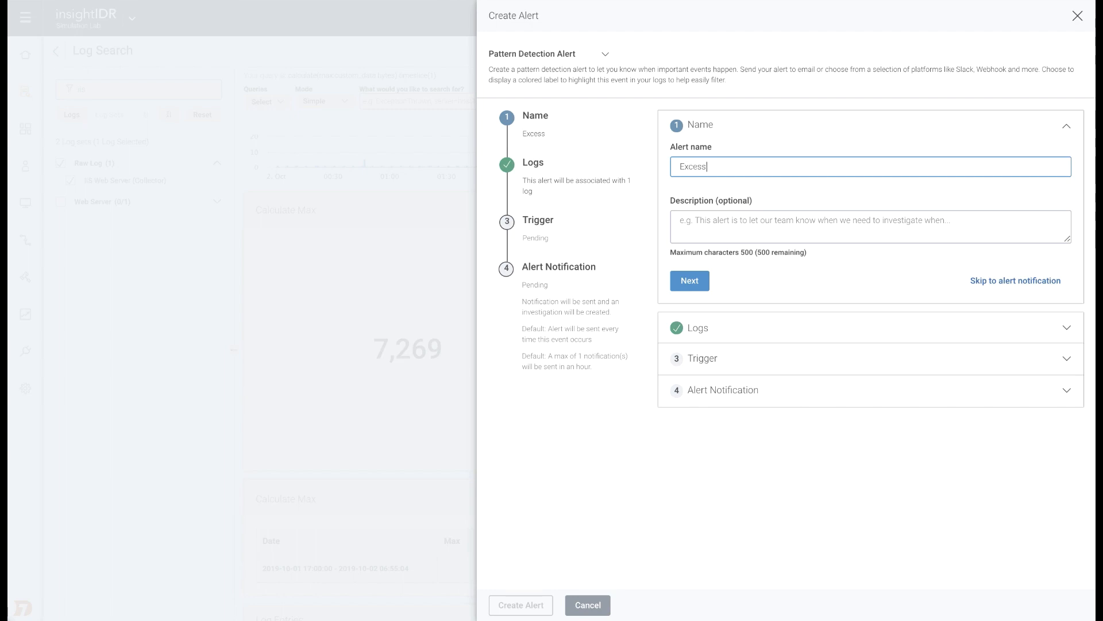
Step: Name the alert 'Excess 500 errors', trigger on status=500, and throttle notifications to one per minute
{"action": "type", "text": "500 errors"}
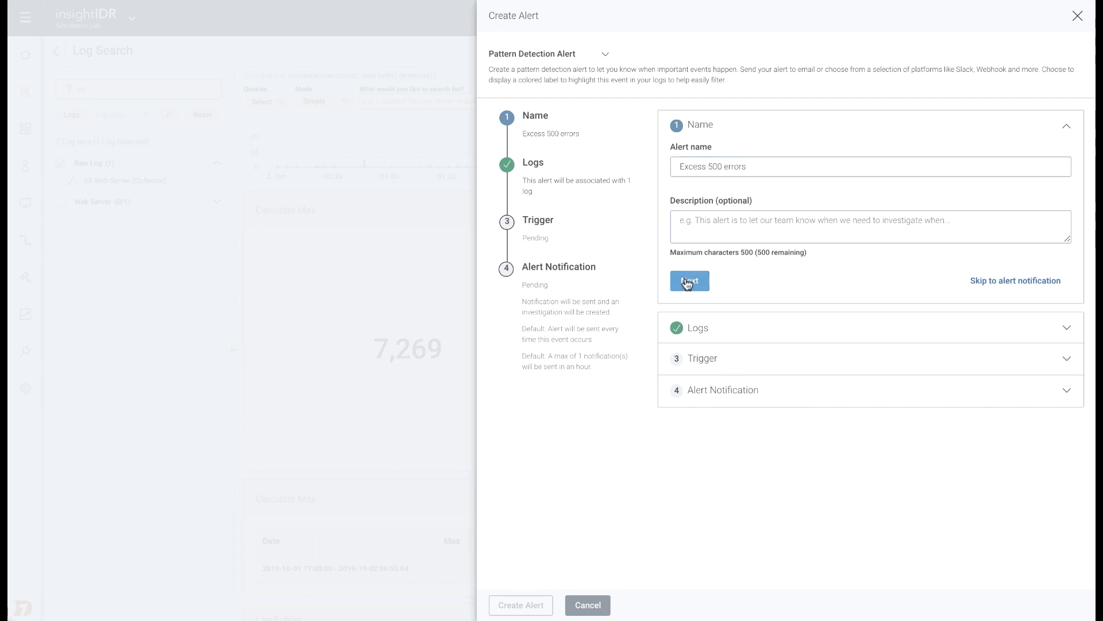
{"action": "left_click", "coordinate": [689, 280]}
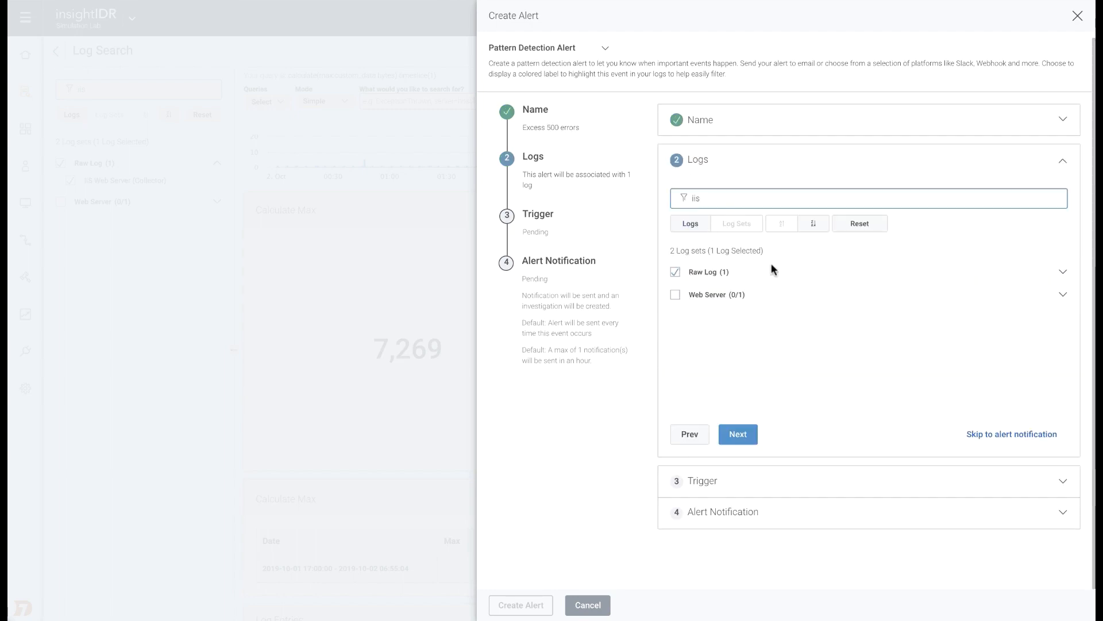
{"action": "left_click", "coordinate": [737, 434]}
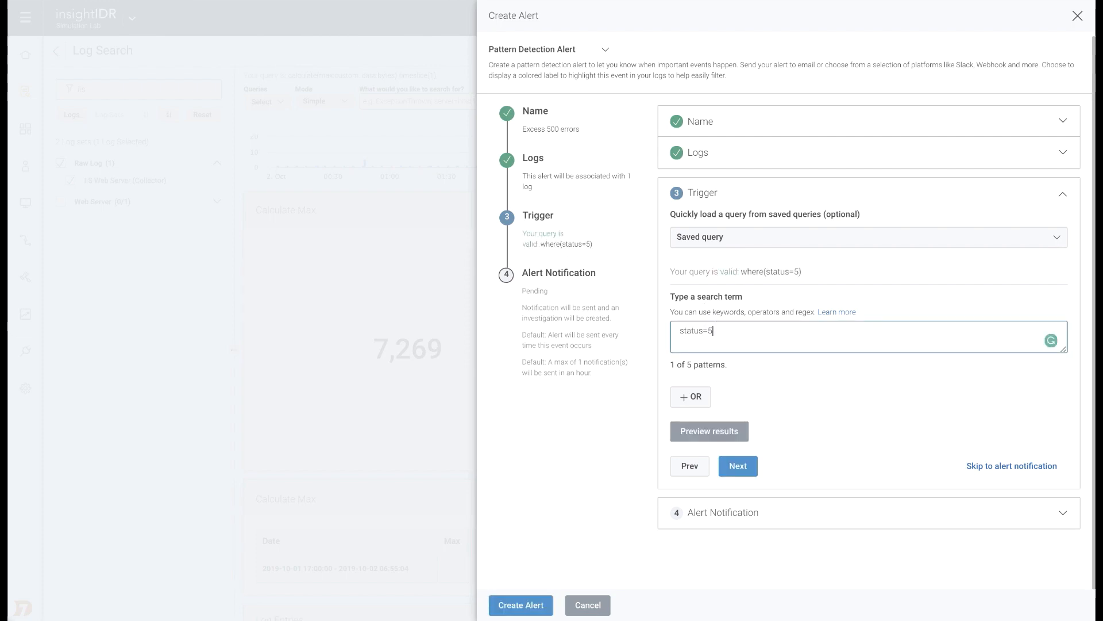
{"action": "type", "text": "00"}
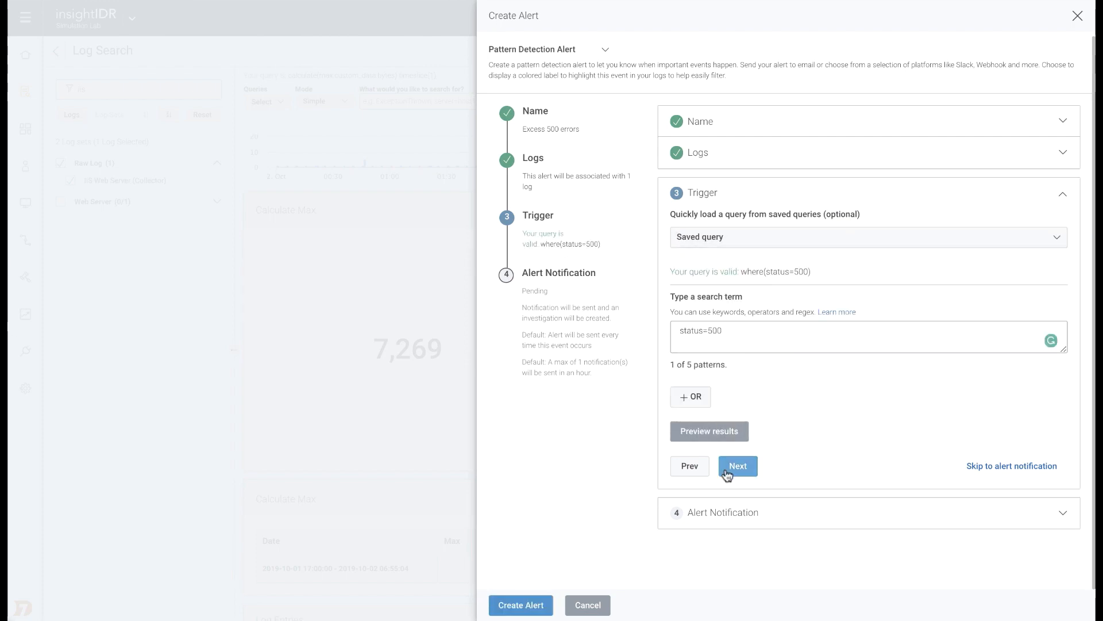
{"action": "left_click", "coordinate": [737, 466]}
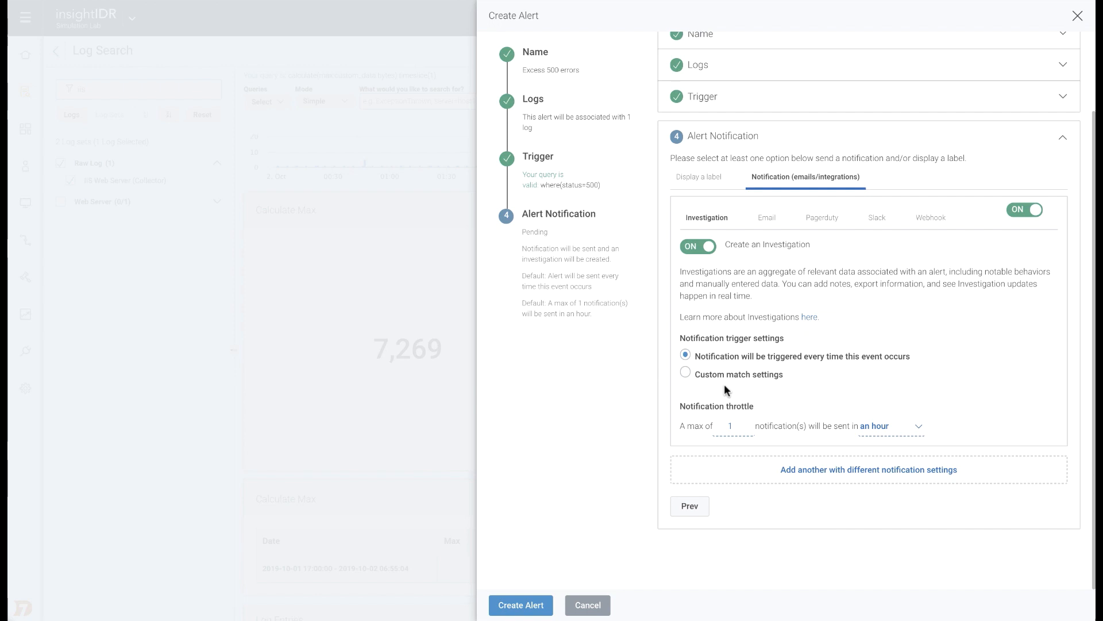
{"action": "left_click", "coordinate": [874, 425]}
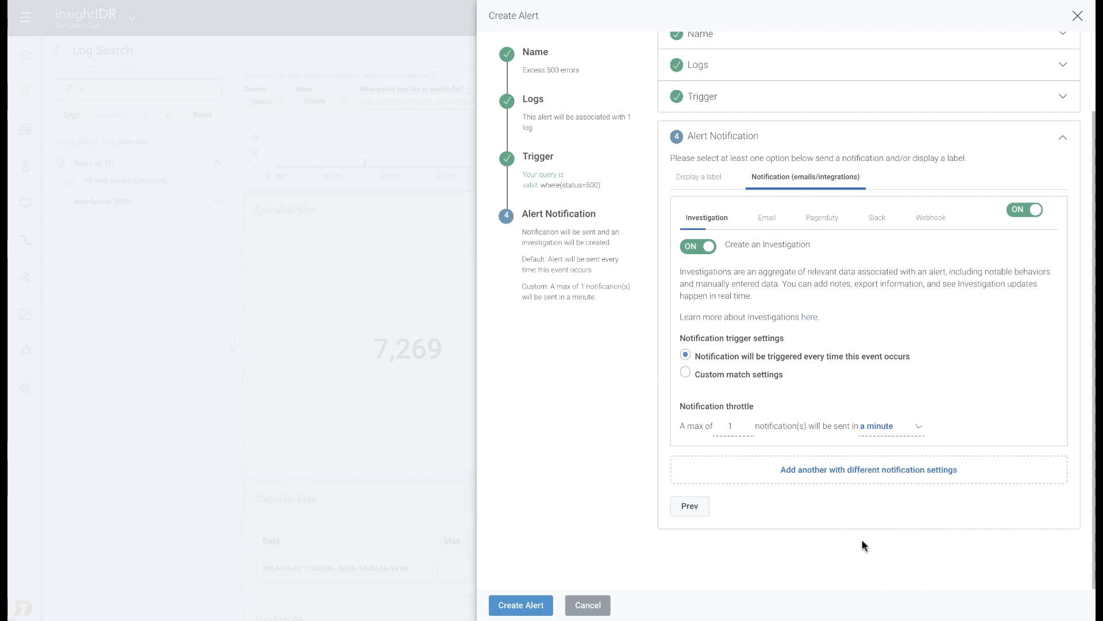